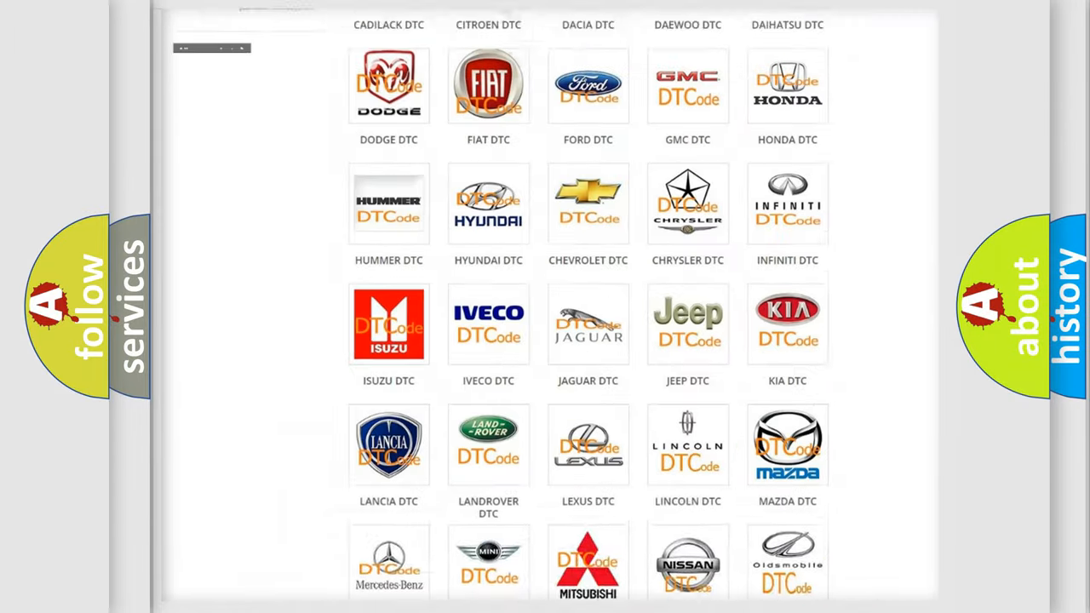
# Open the Dodge DTC tile and browse its airbag code list from B000111, returning to the top
pyautogui.scroll(3)
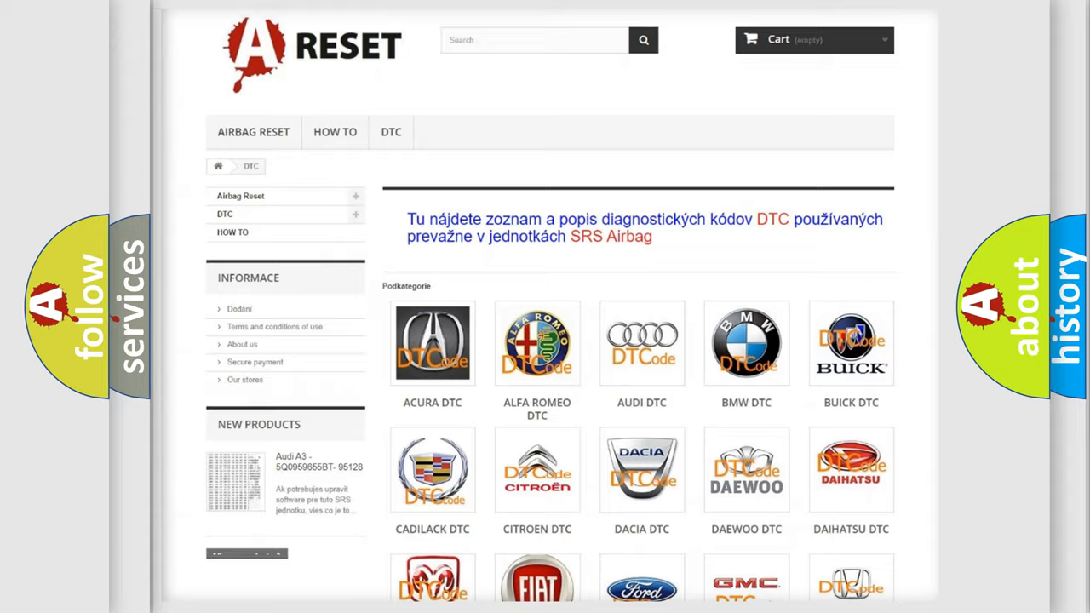
pyautogui.scroll(-3)
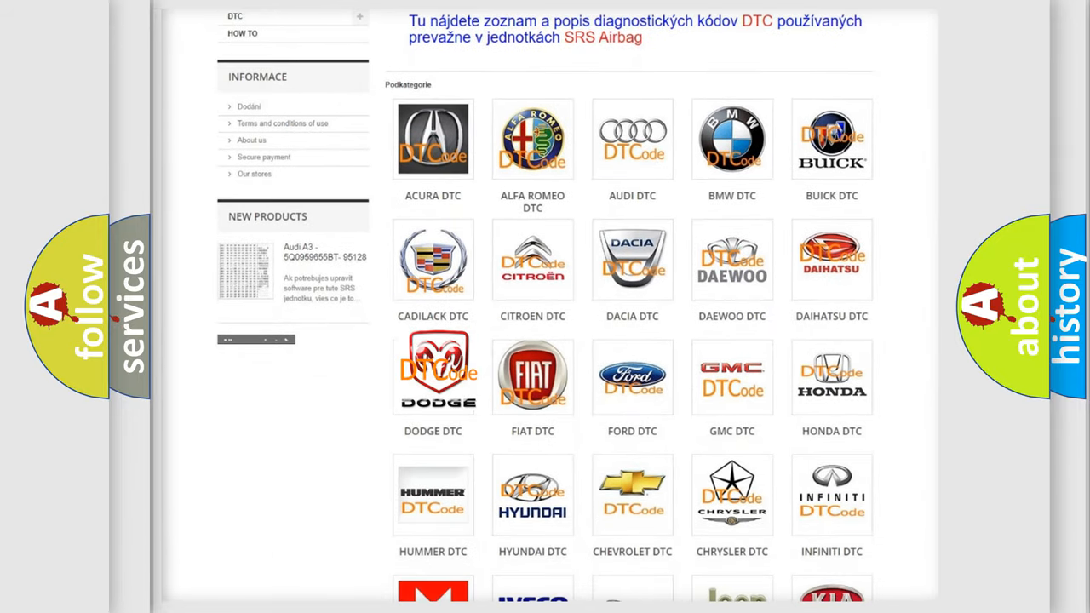
pyautogui.click(433, 375)
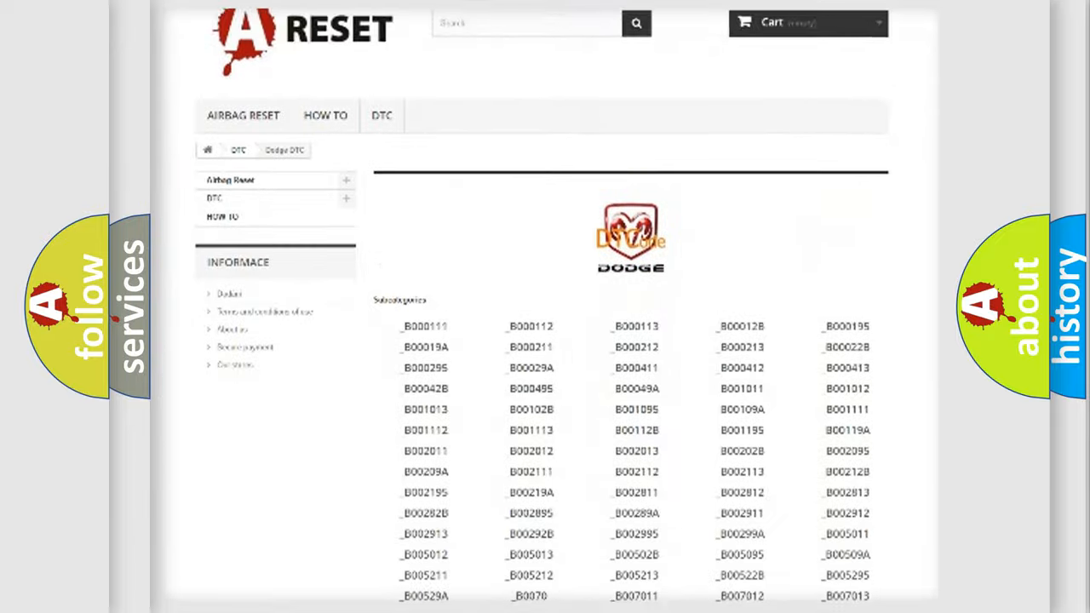
pyautogui.scroll(-3)
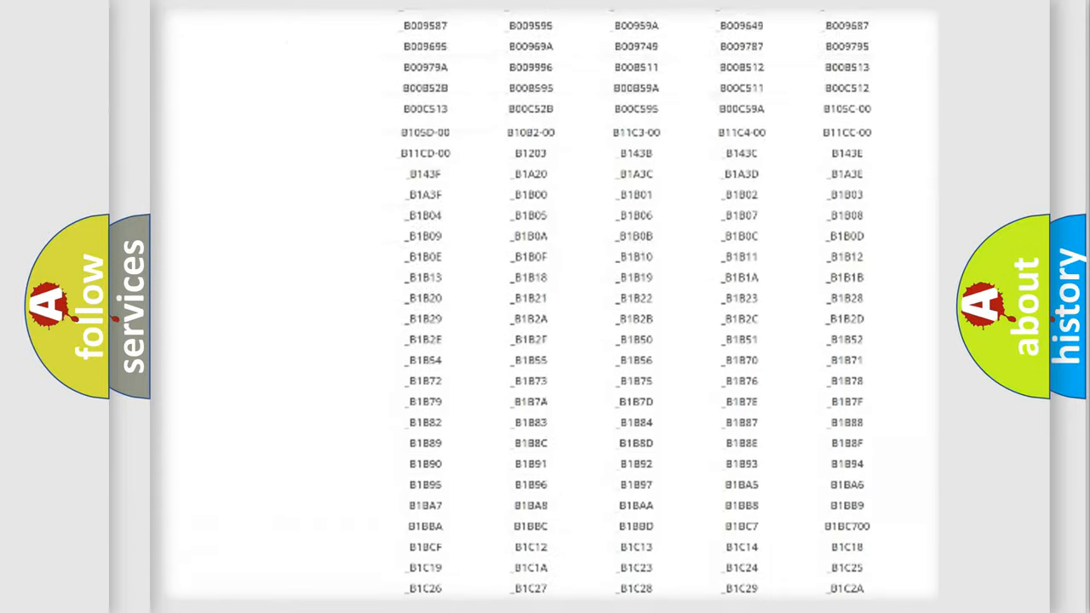
pyautogui.scroll(3)
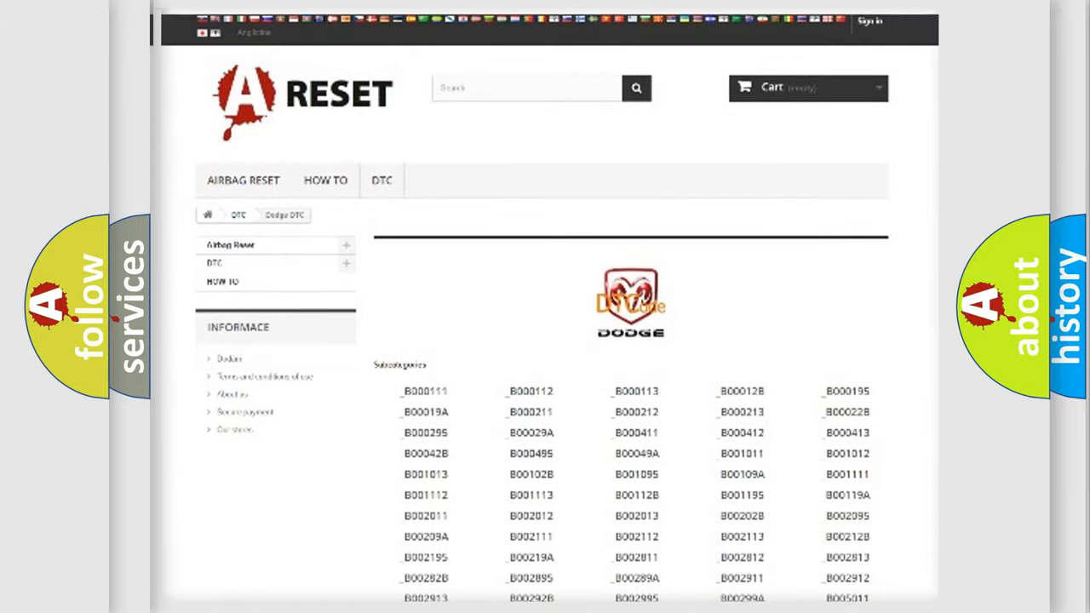